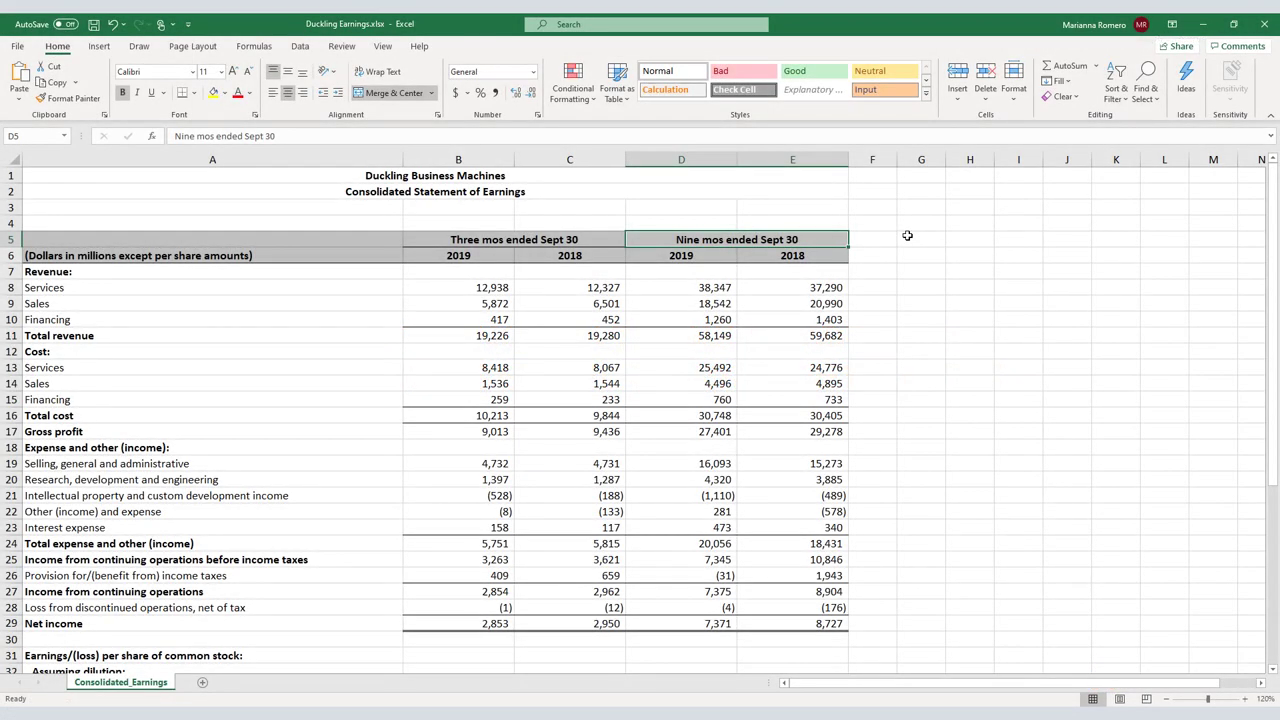
{"action": "mouse_move", "coordinate": [870, 230]}
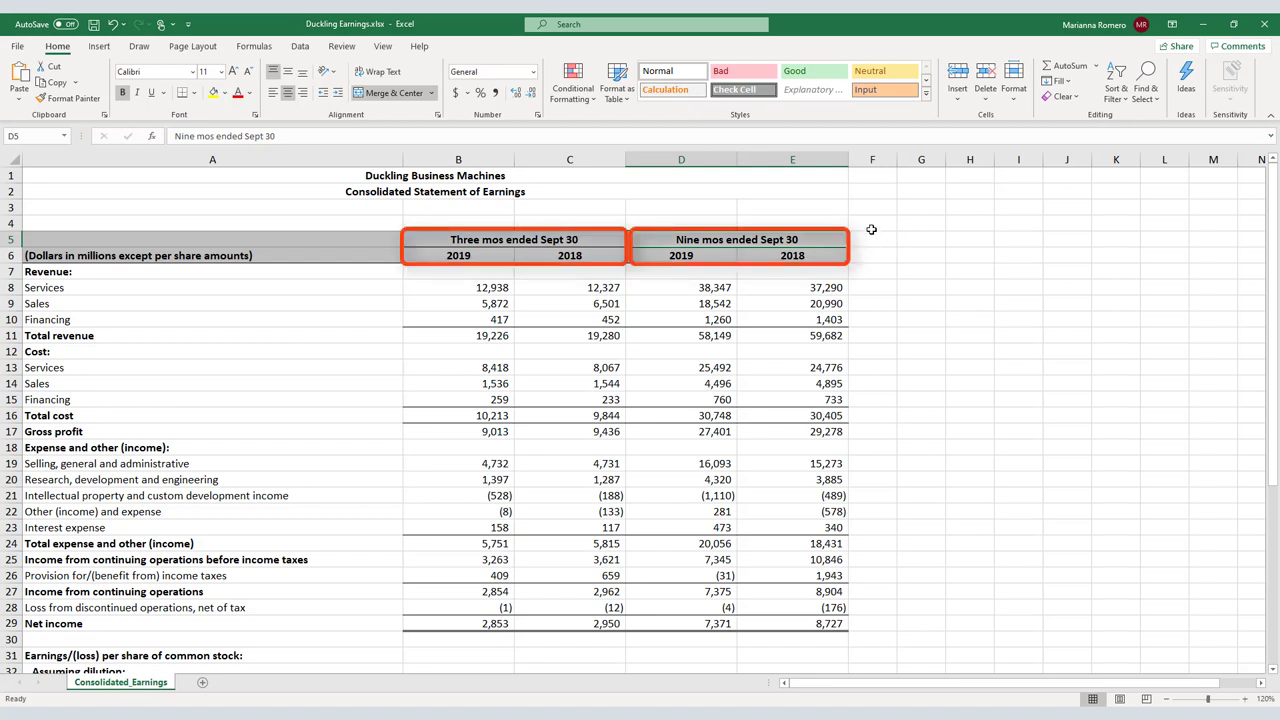
{"action": "mouse_move", "coordinate": [830, 238]}
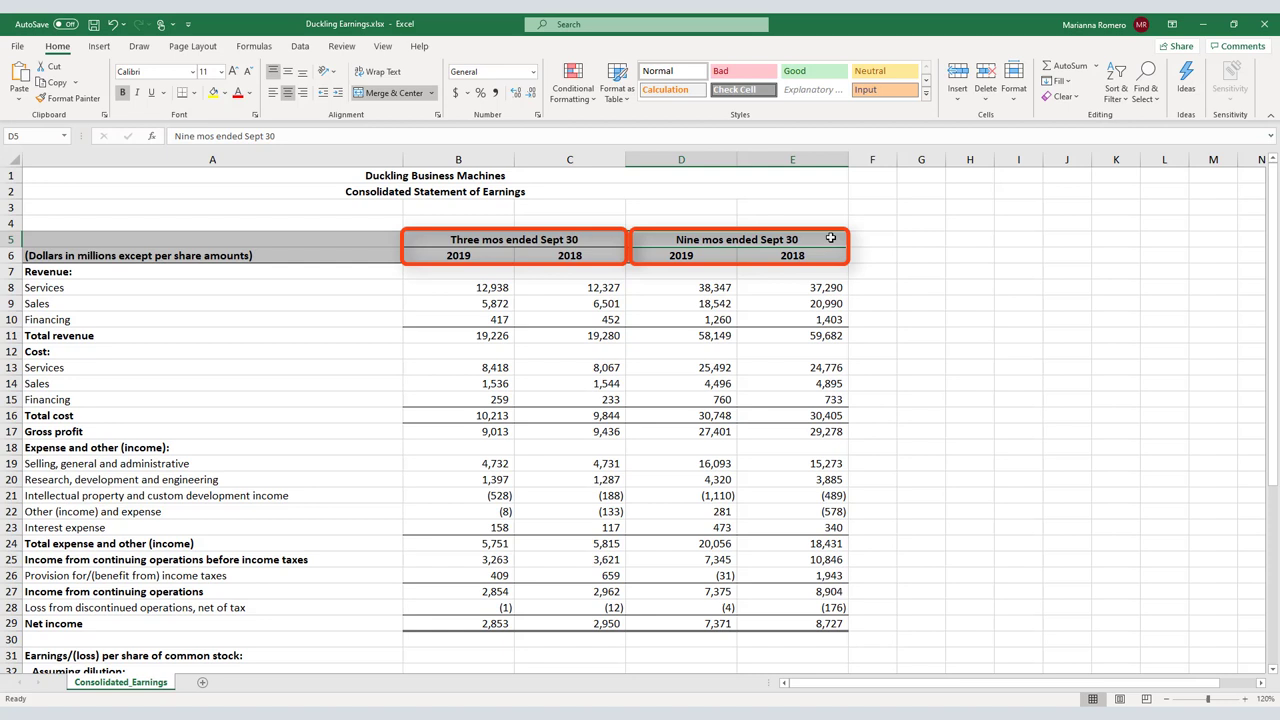
{"action": "mouse_move", "coordinate": [764, 268]}
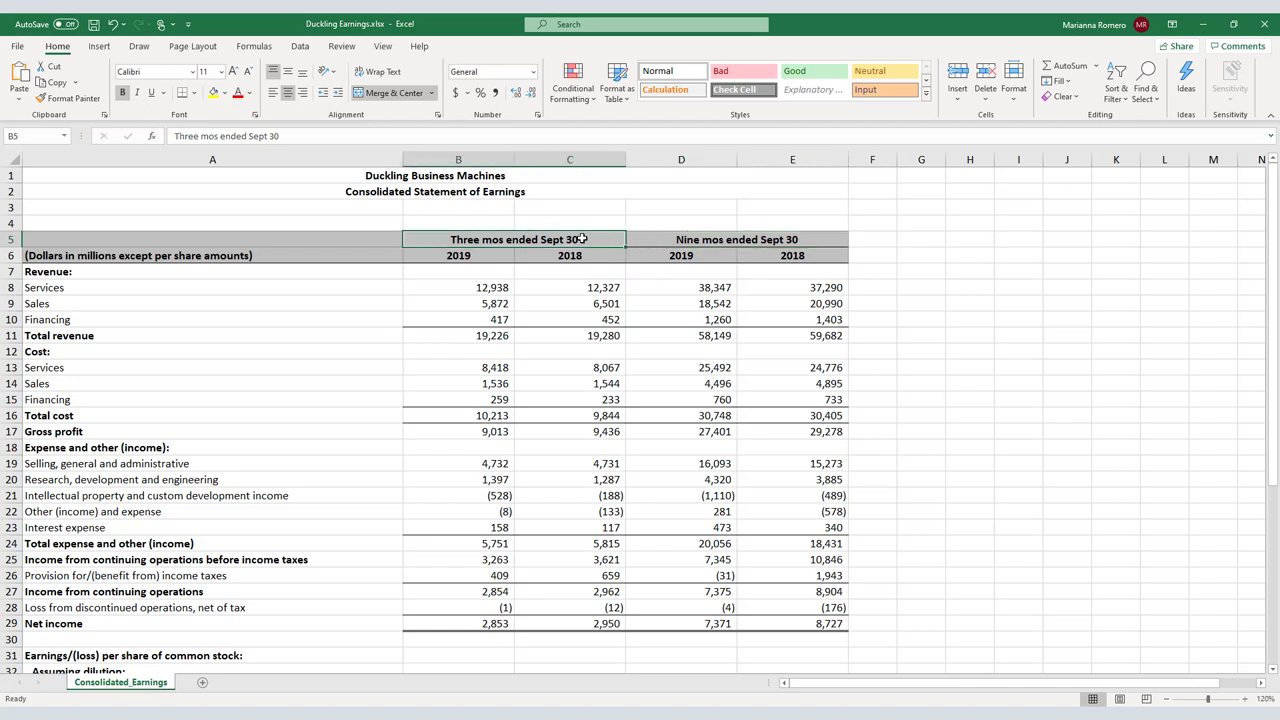
Inspect the three-month and nine-month period headers and their 2019/2018 year rows
{"action": "left_click", "coordinate": [458, 256]}
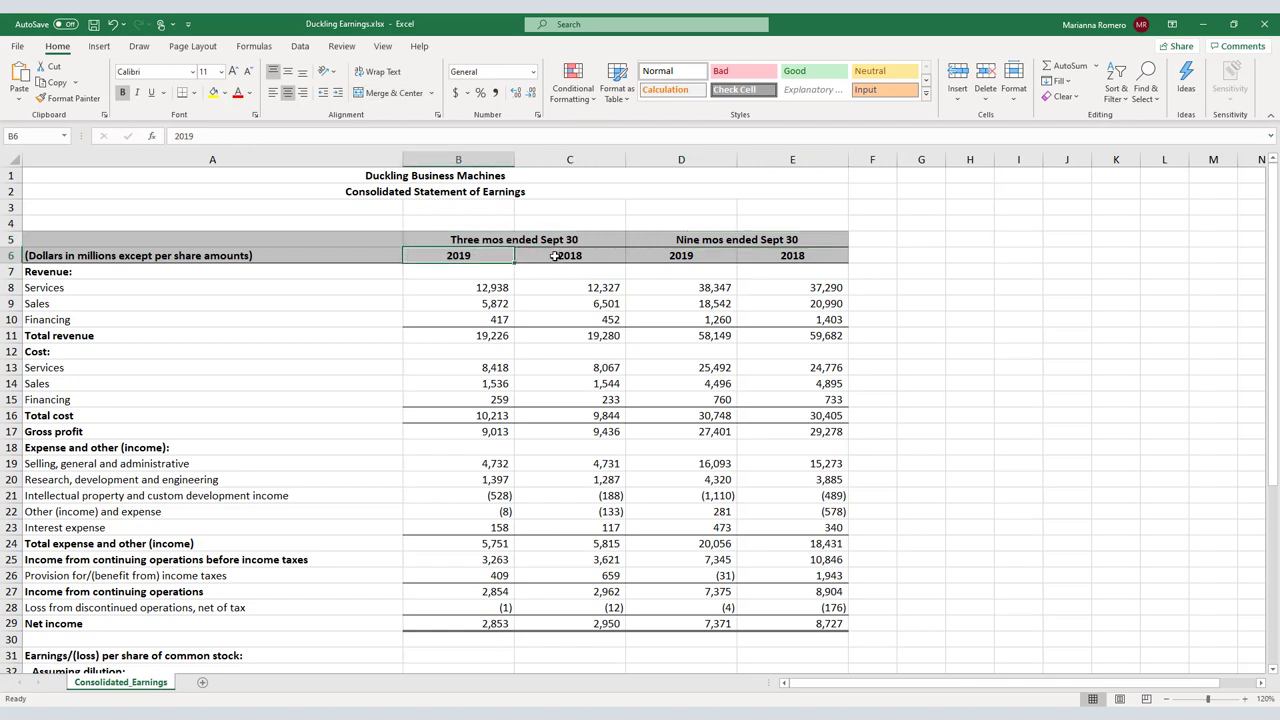
{"action": "left_click", "coordinate": [680, 240]}
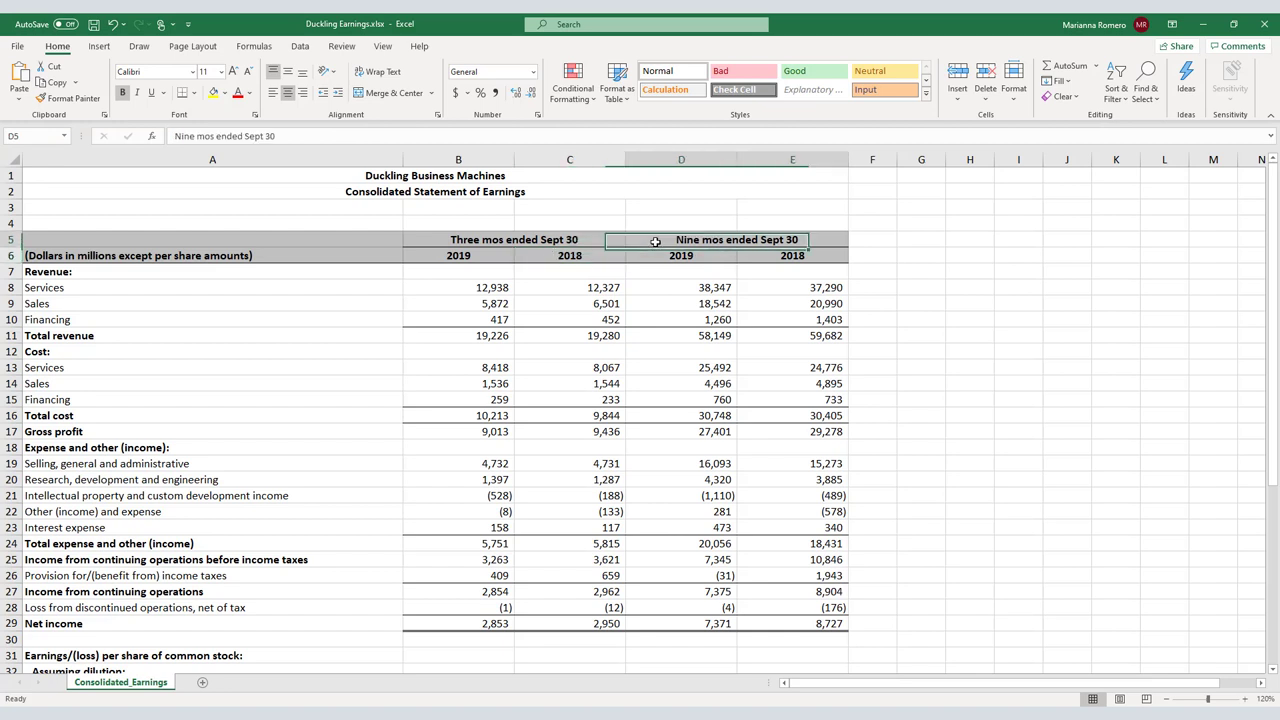
{"action": "left_click", "coordinate": [390, 92]}
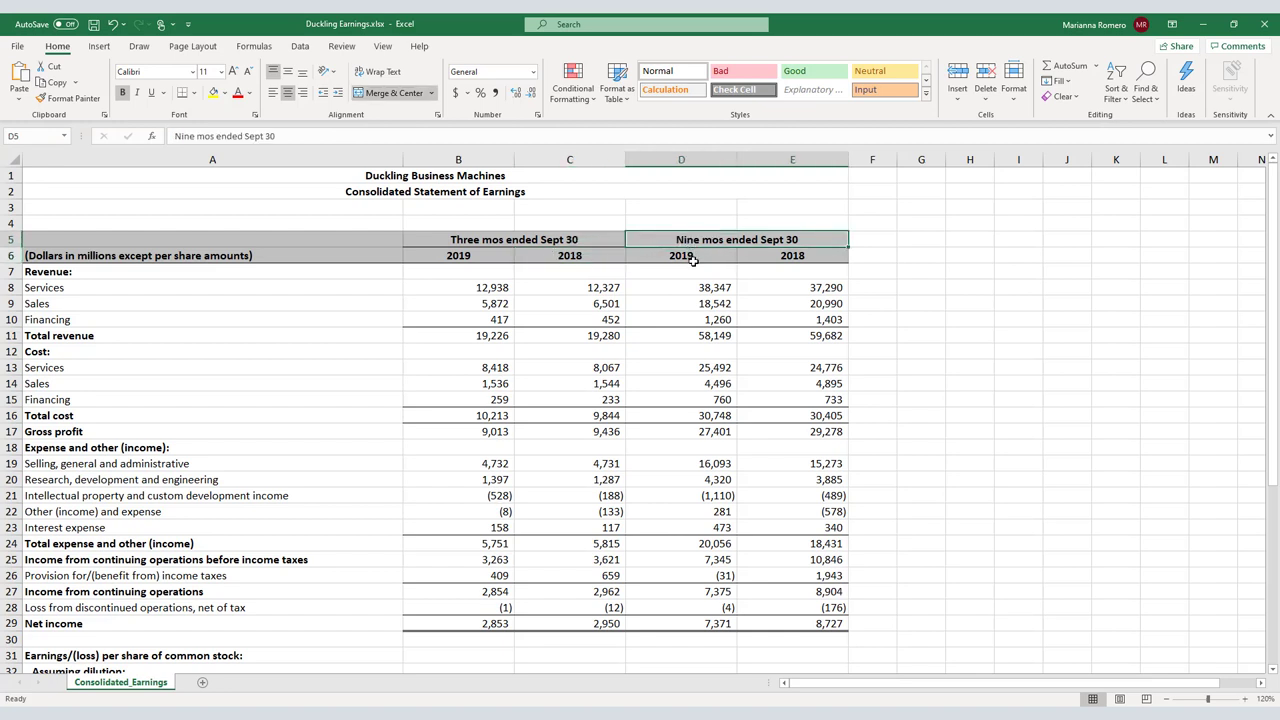
{"action": "left_click", "coordinate": [792, 256]}
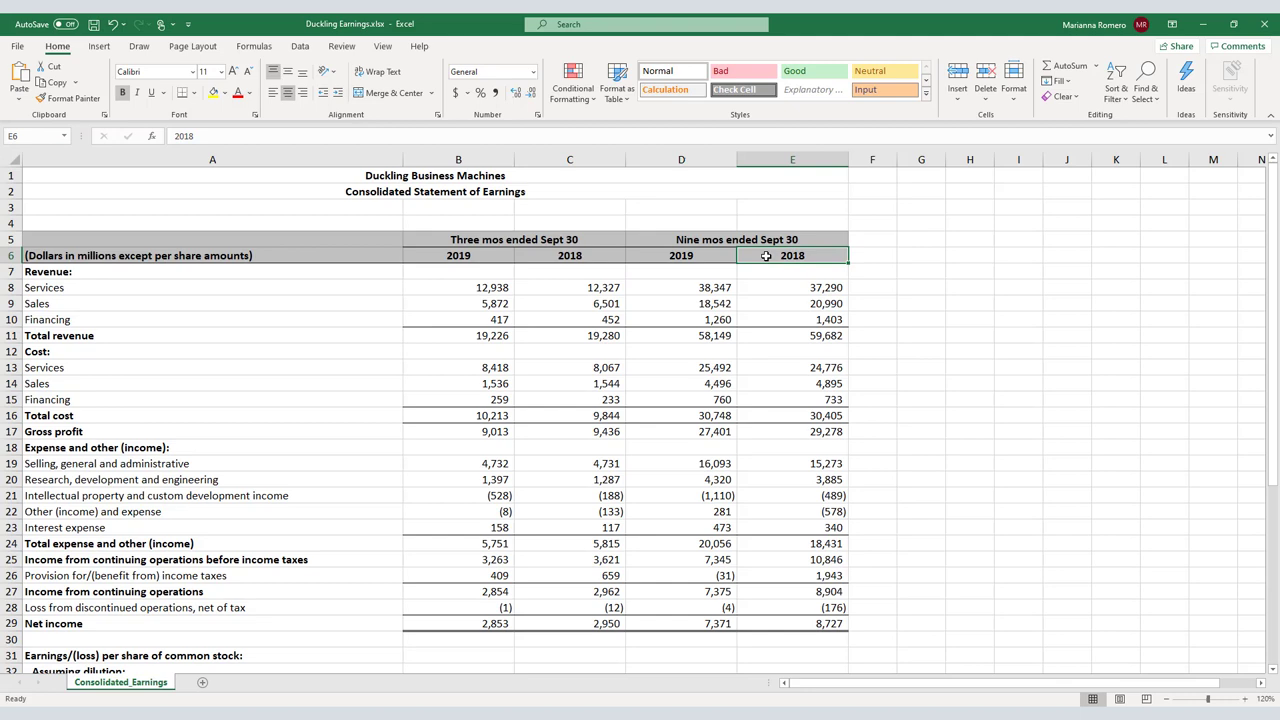
{"action": "mouse_move", "coordinate": [896, 236]}
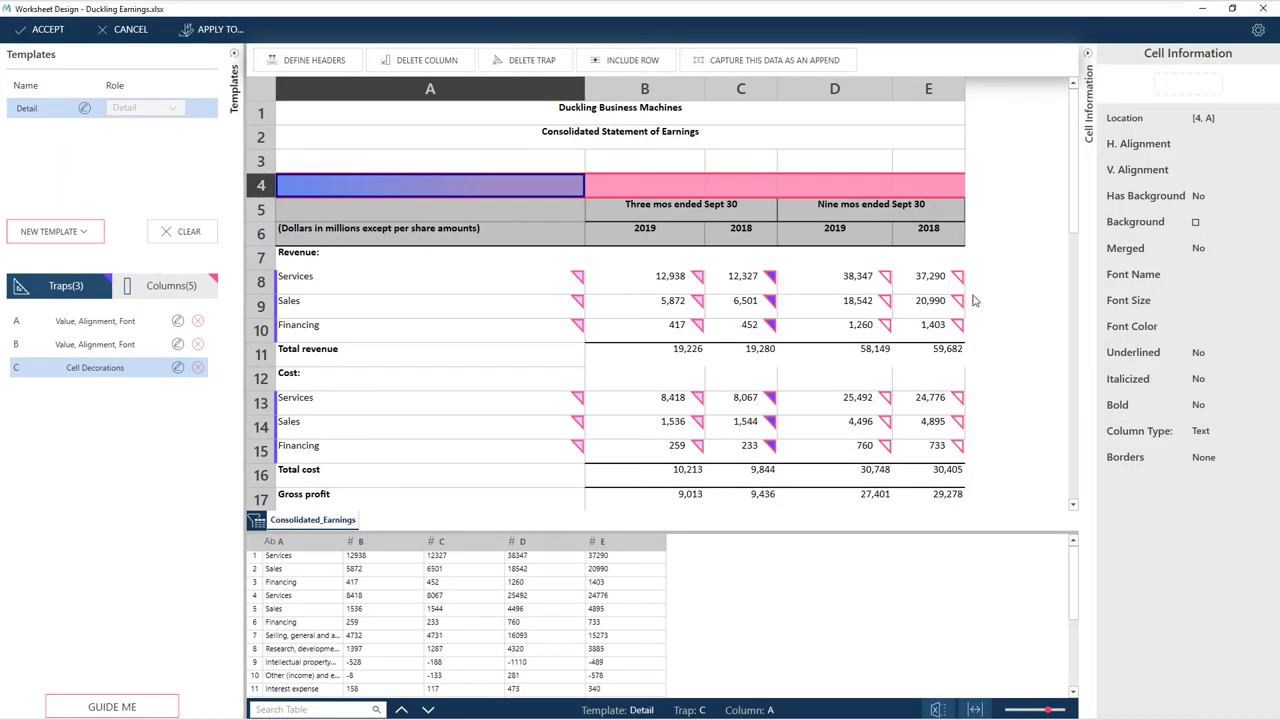
{"action": "mouse_move", "coordinate": [996, 318]}
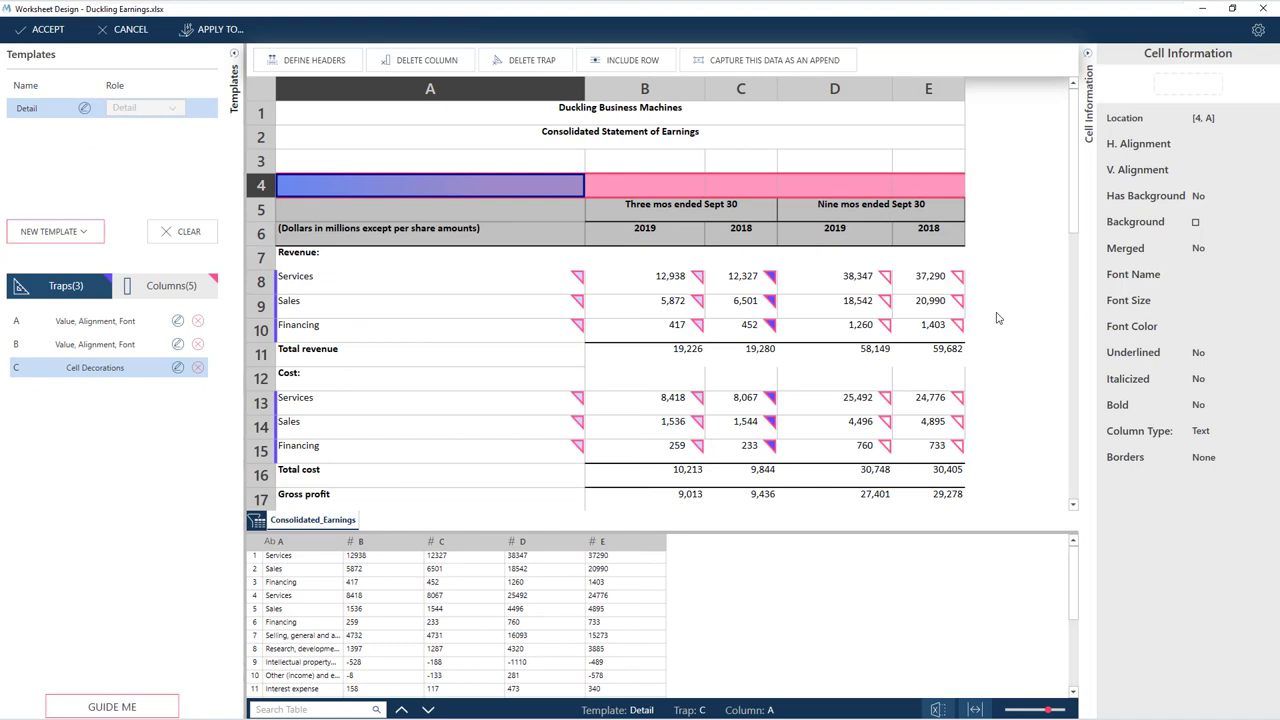
{"action": "mouse_move", "coordinate": [988, 336]}
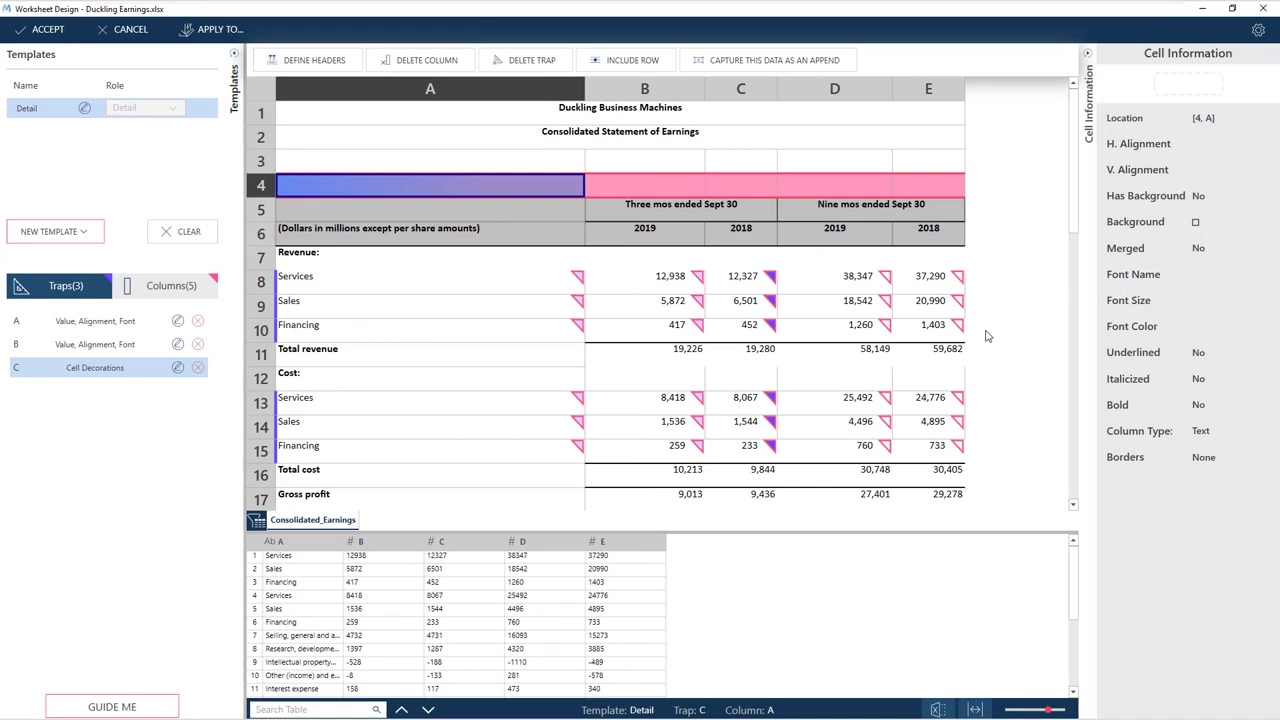
{"action": "scroll", "scroll_direction": "down", "scroll_amount": 3}
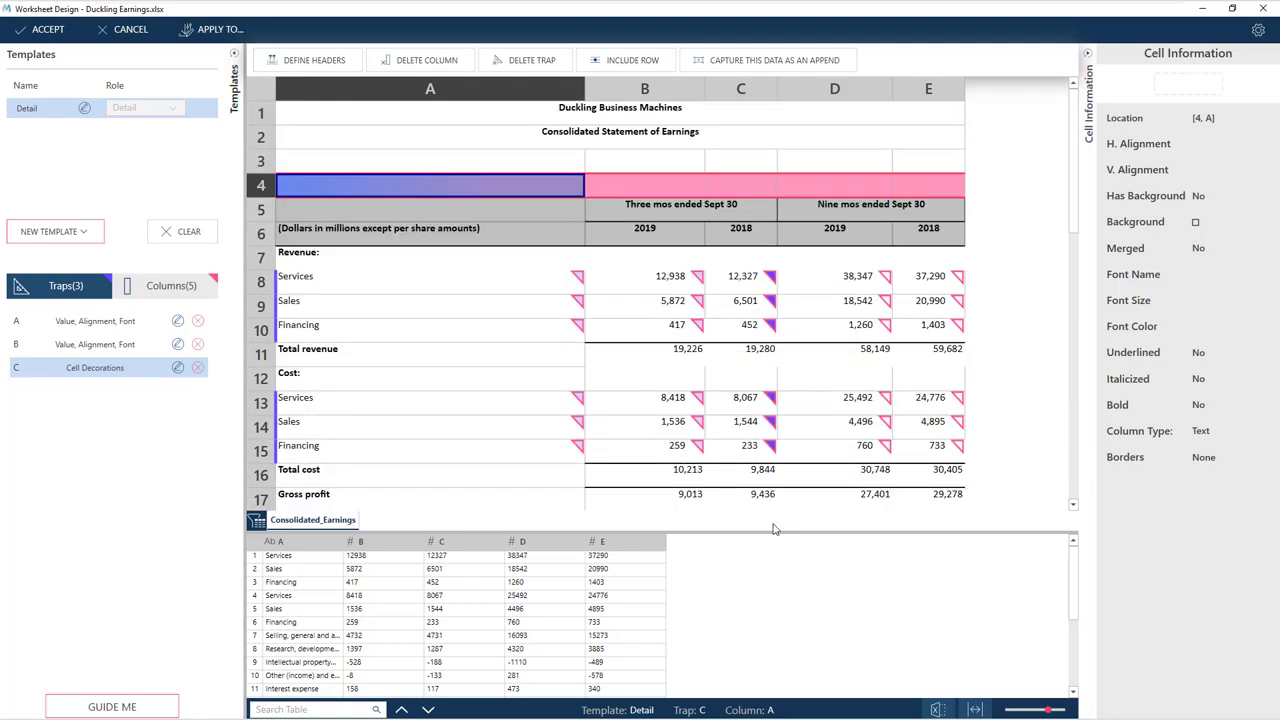
{"action": "mouse_move", "coordinate": [416, 336]}
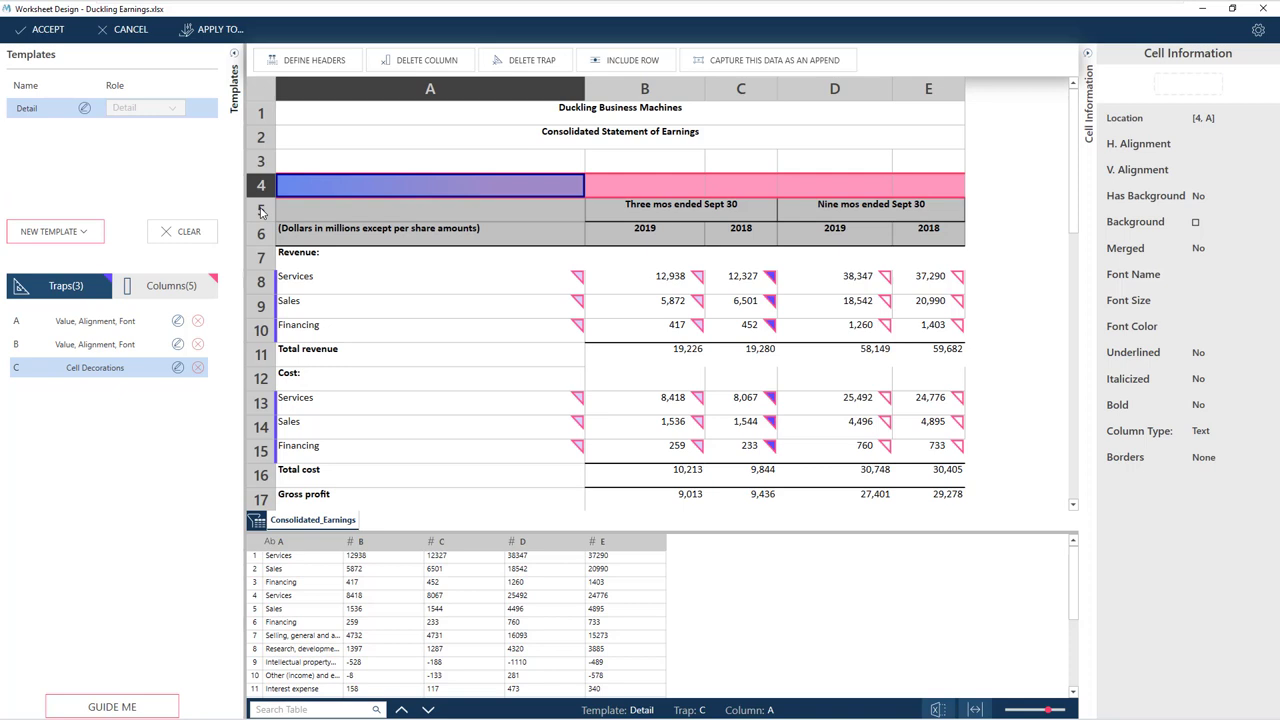
Define rows 5 and 6 as combined column headers like 'Three mos ended Sept 30 - 2019'
{"action": "left_click", "coordinate": [260, 210]}
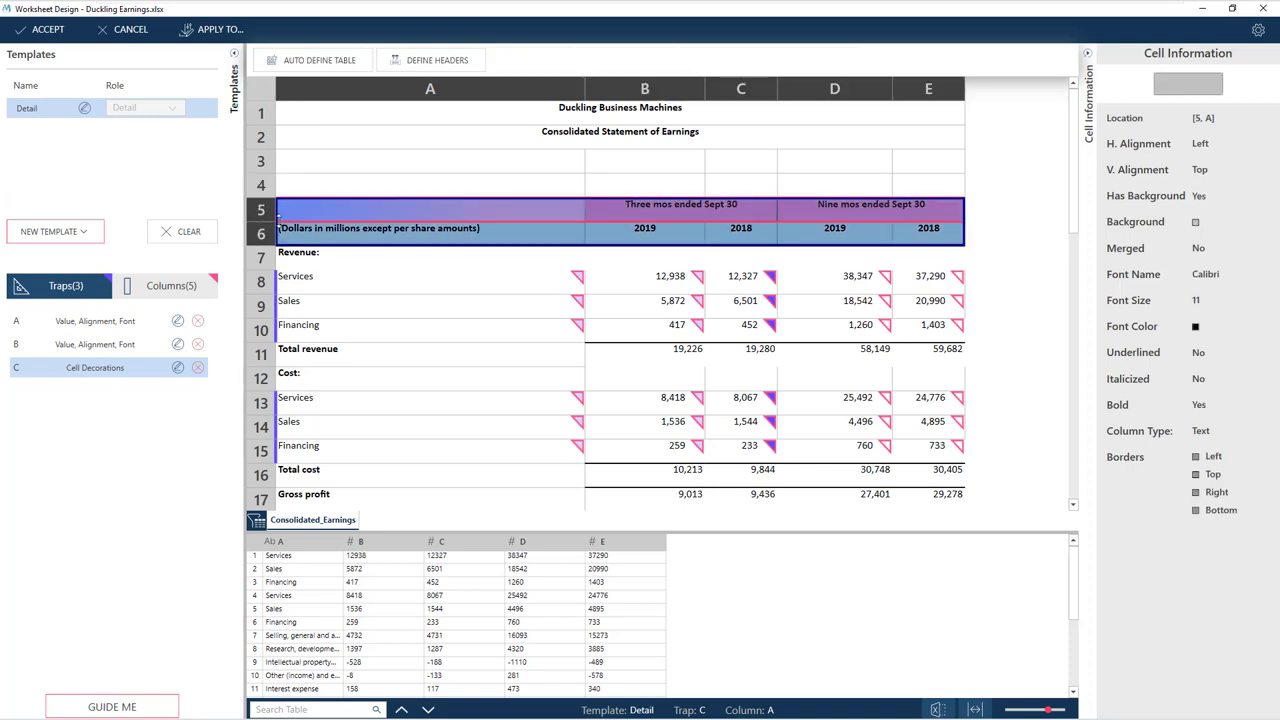
{"action": "left_click", "coordinate": [432, 60]}
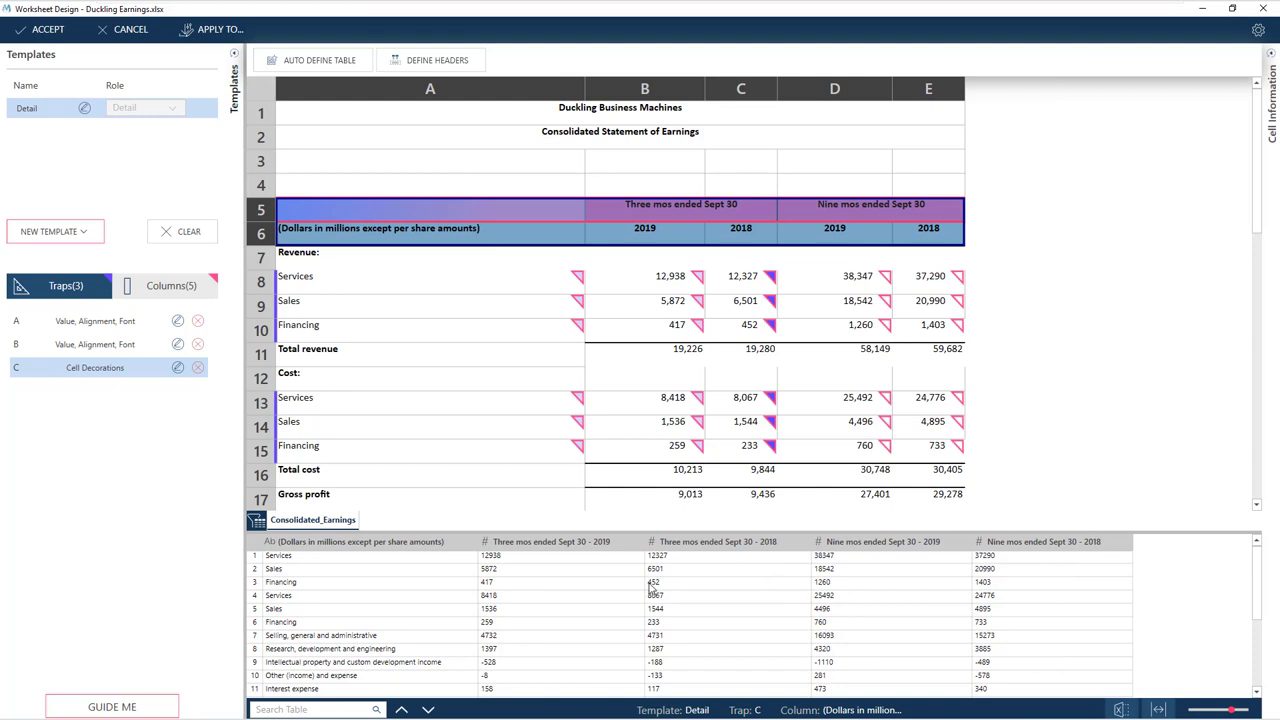
{"action": "mouse_move", "coordinate": [668, 596]}
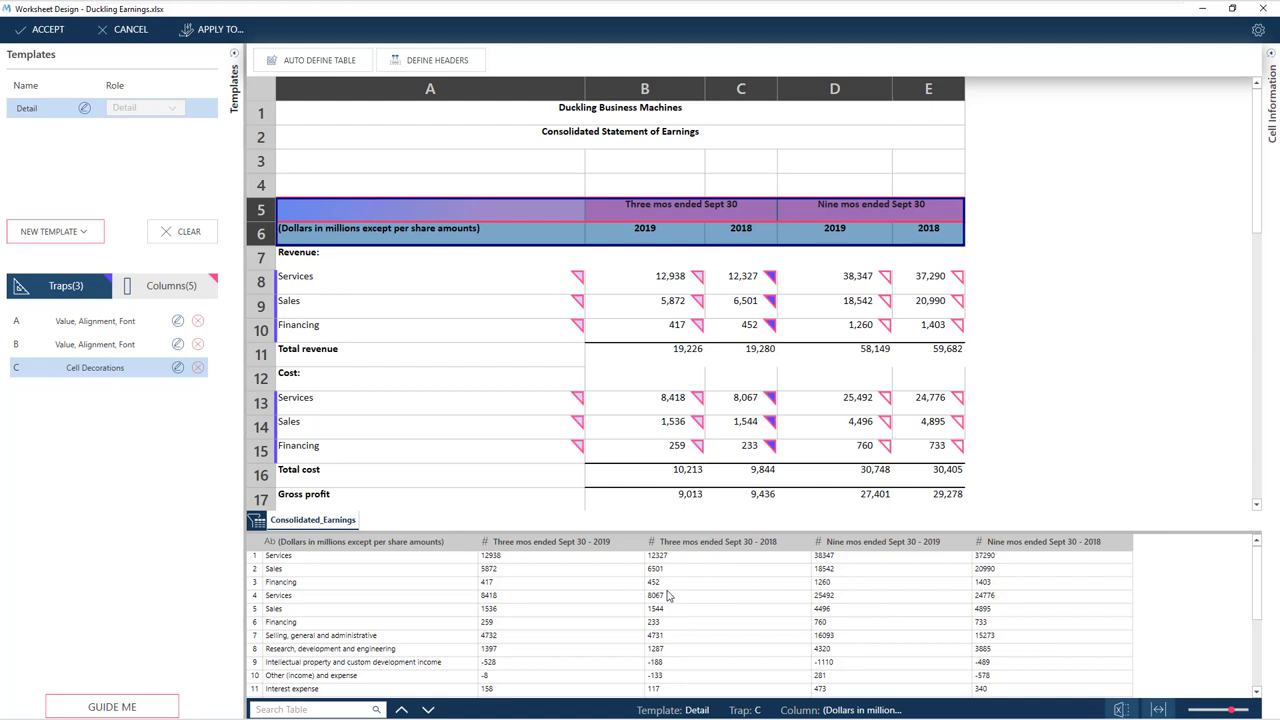
{"action": "mouse_move", "coordinate": [764, 590]}
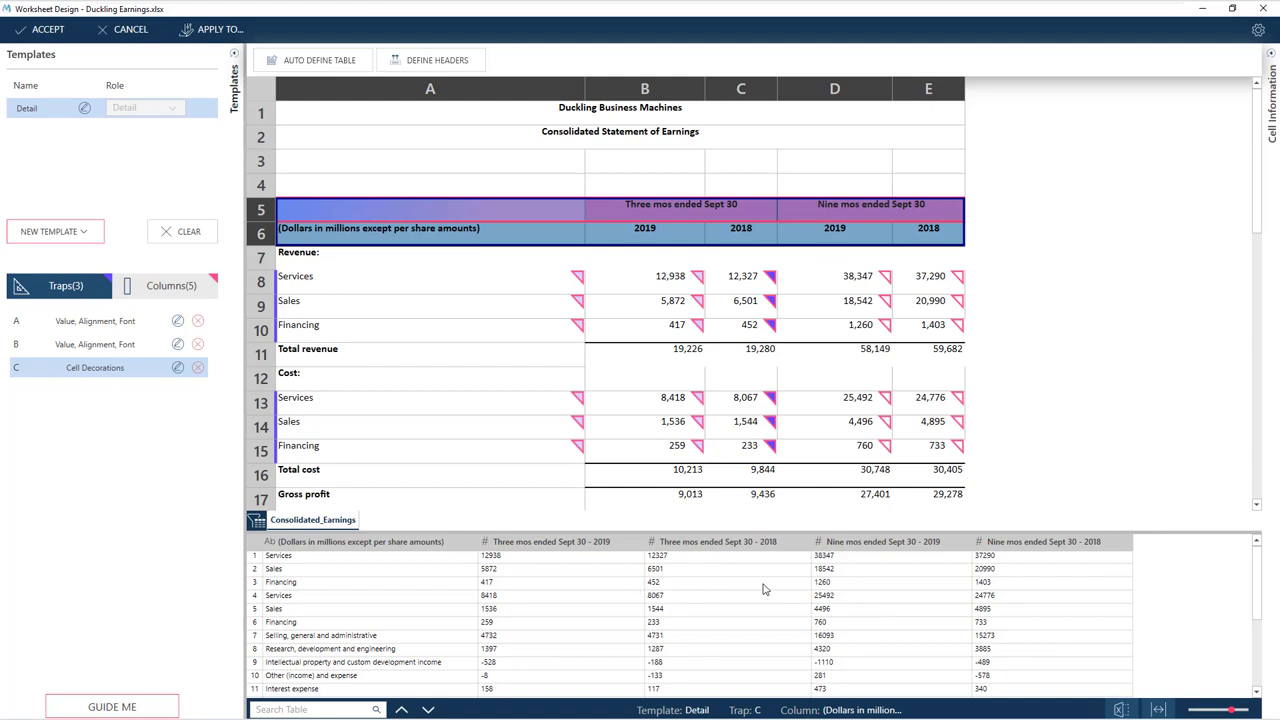
{"action": "mouse_move", "coordinate": [930, 604]}
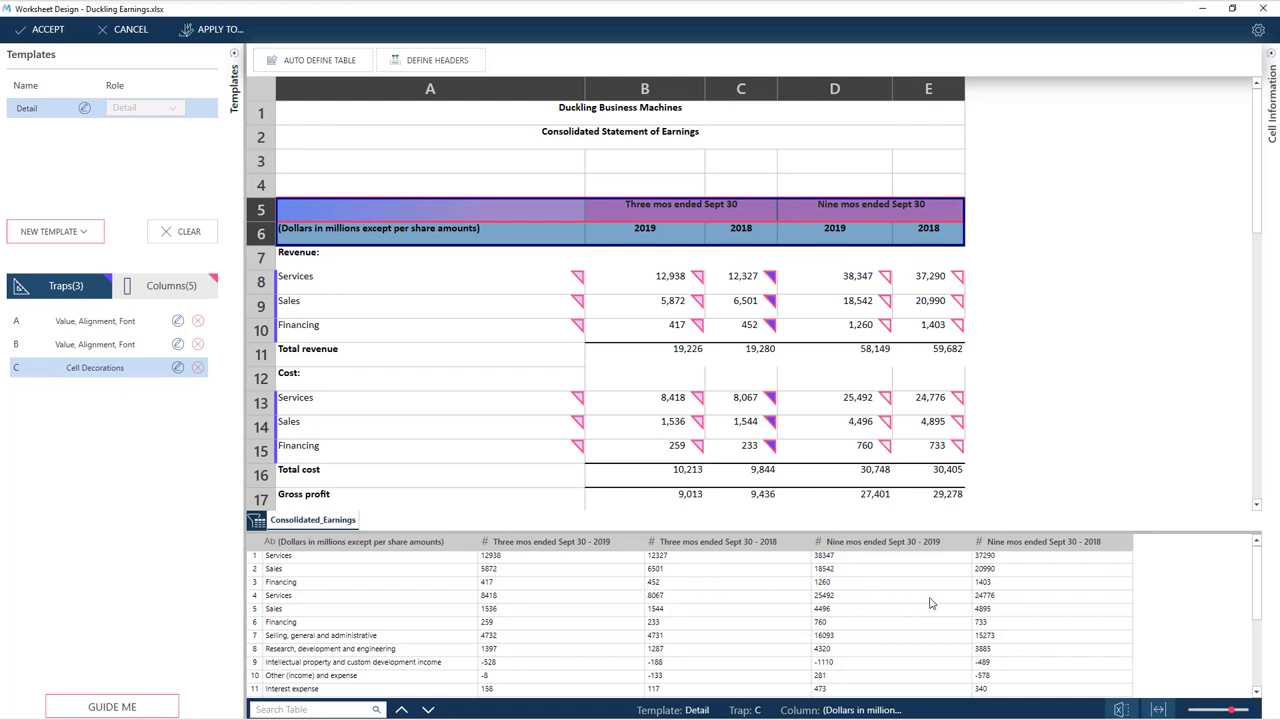
{"action": "mouse_move", "coordinate": [1084, 602]}
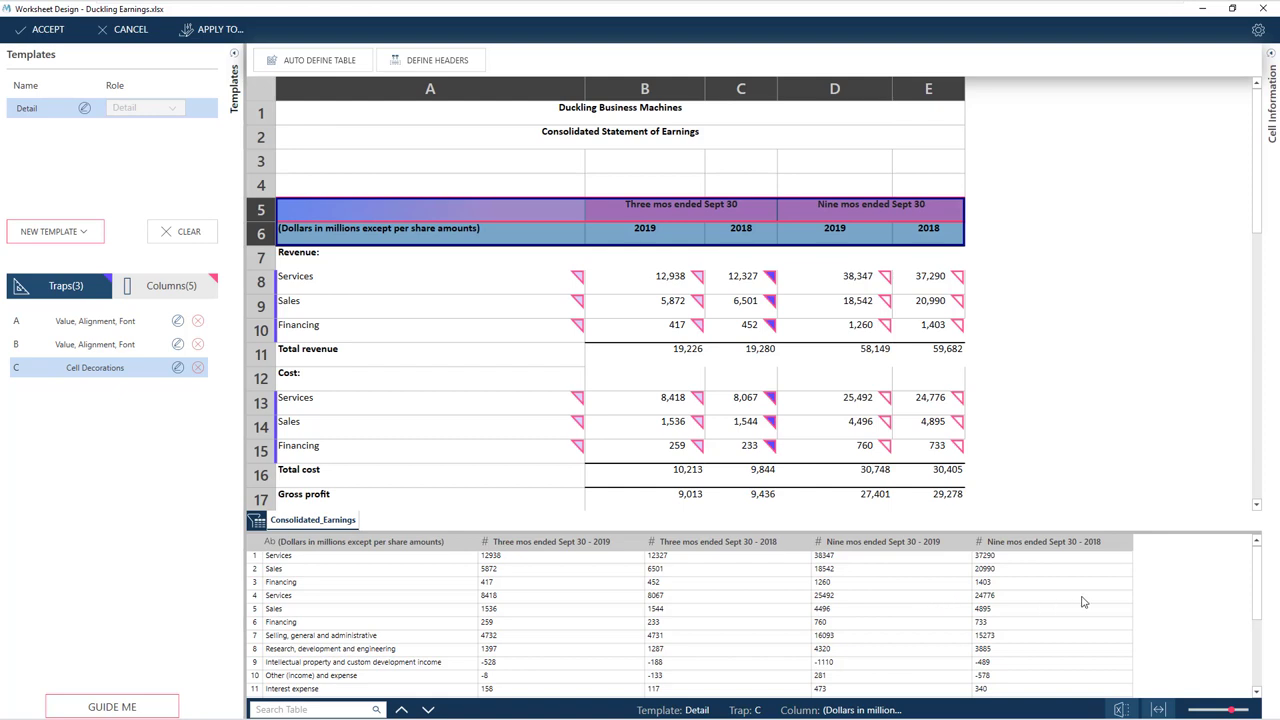
{"action": "mouse_move", "coordinate": [1080, 610]}
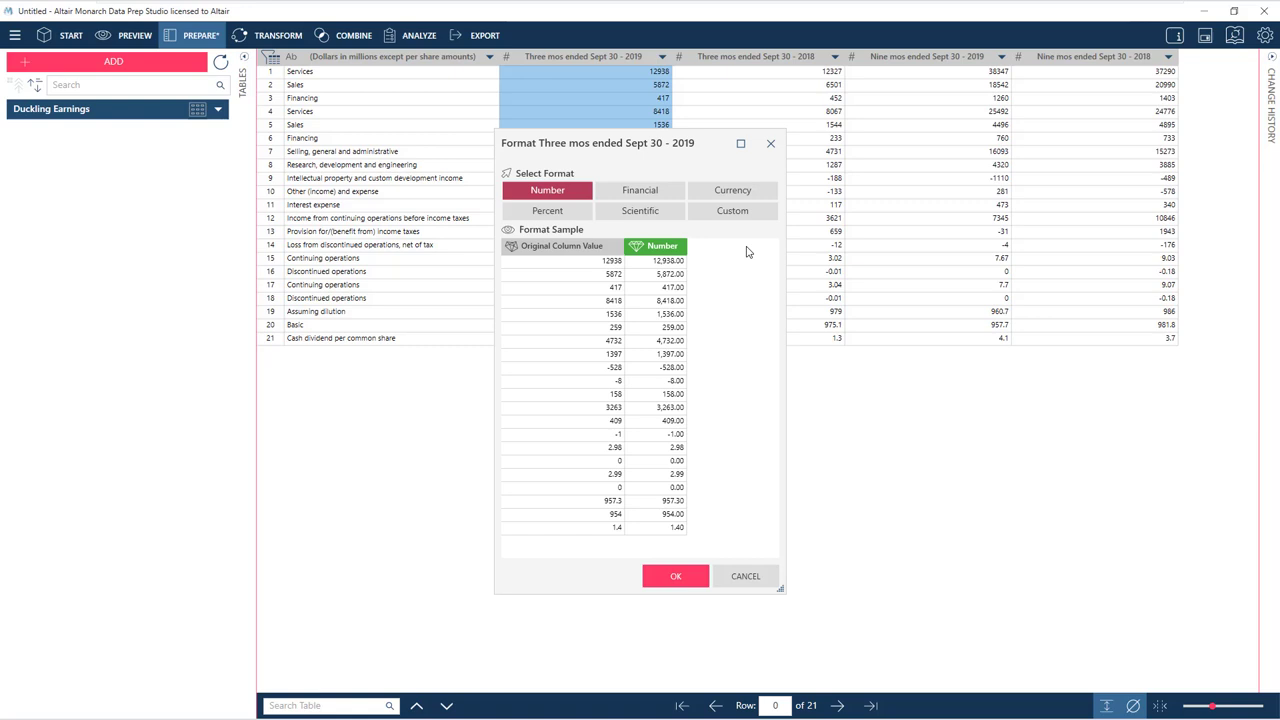
Apply the two-decimal Number format with thousands separators to the value column
{"action": "left_click", "coordinate": [676, 576]}
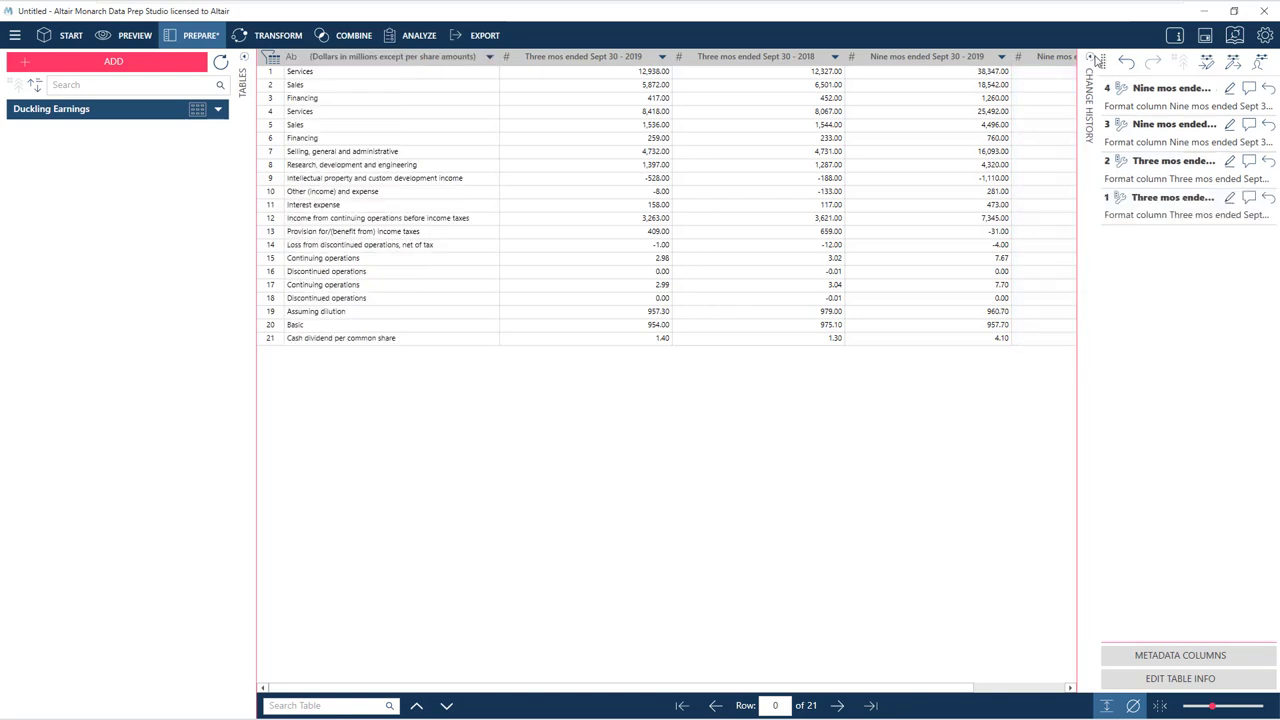
Move through Combine and Analyze to Export and add a new export for Duckling Earnings
{"action": "left_click", "coordinate": [278, 36]}
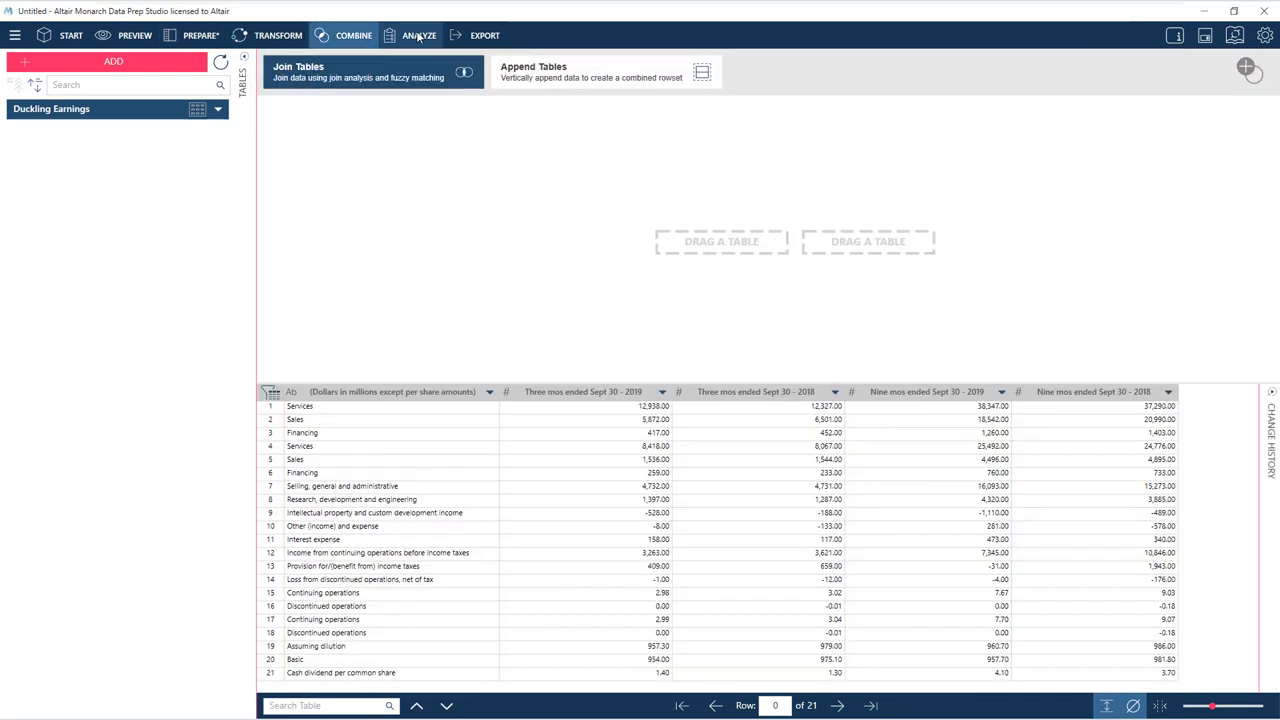
{"action": "left_click", "coordinate": [420, 36]}
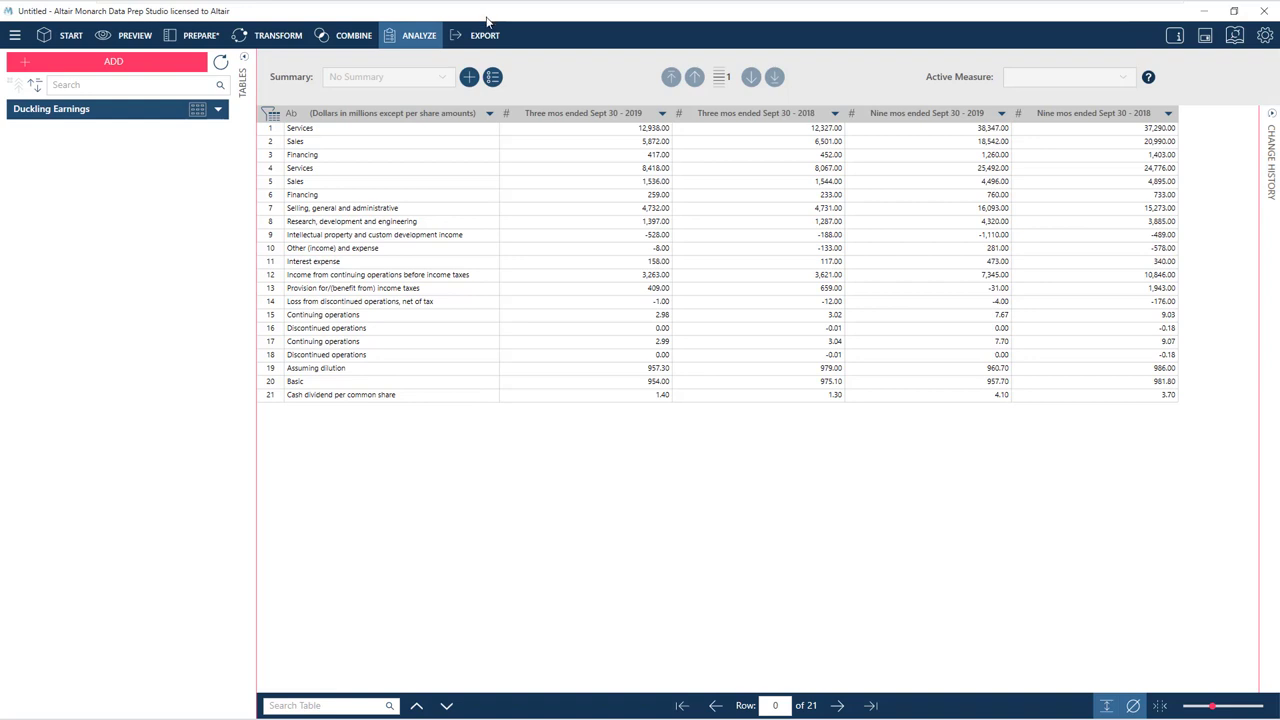
{"action": "left_click", "coordinate": [484, 36]}
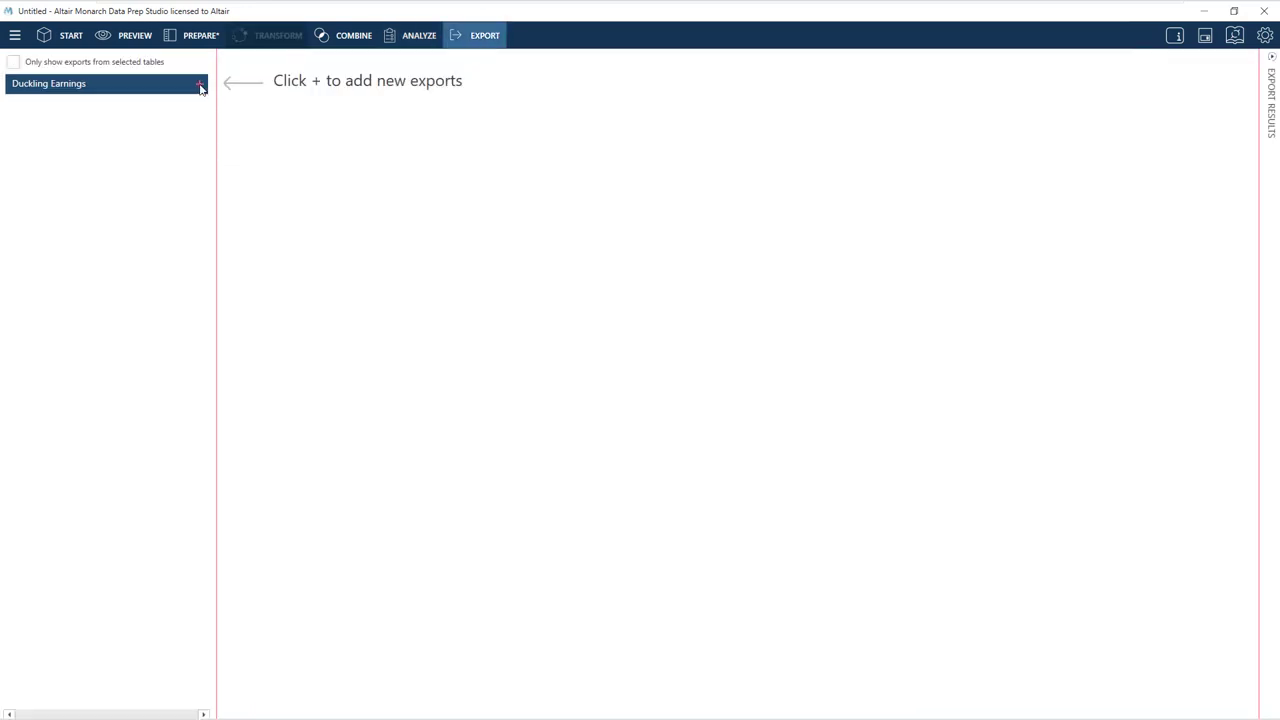
{"action": "left_click", "coordinate": [200, 84]}
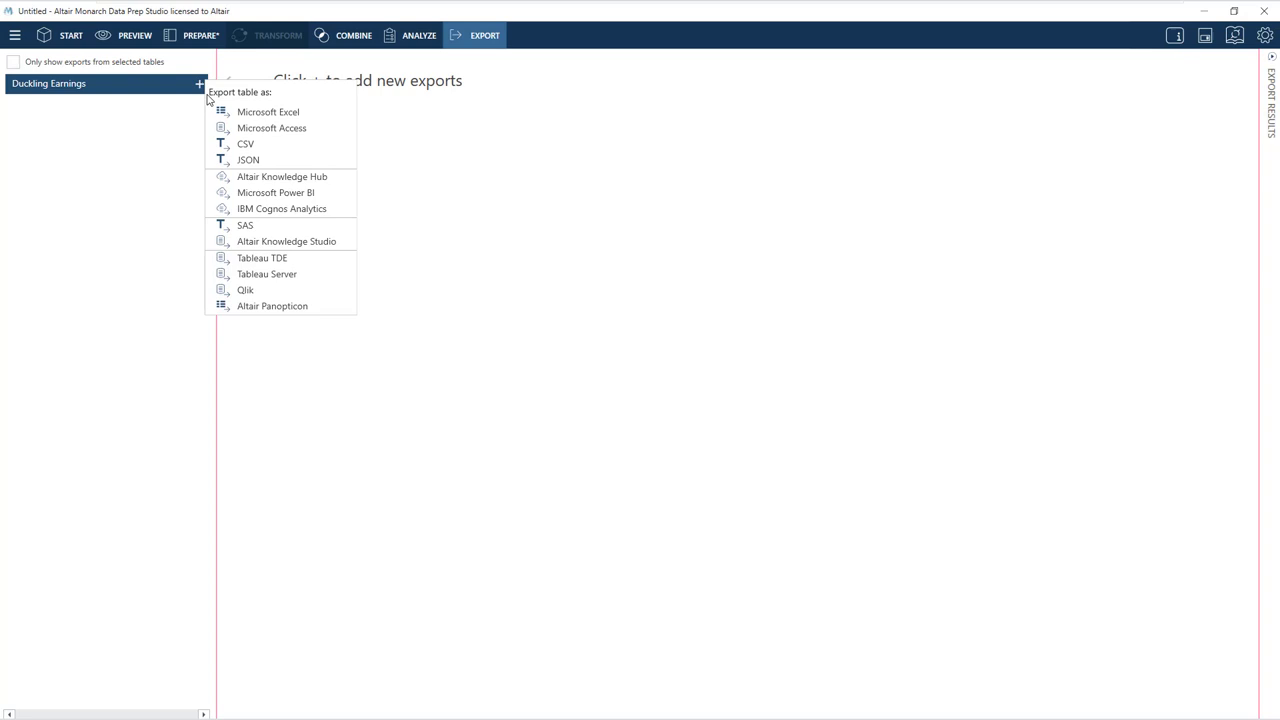